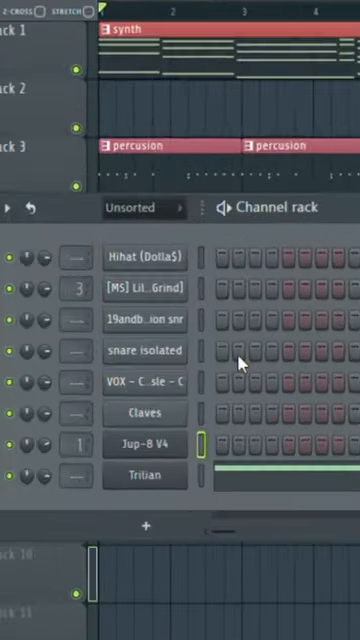
Step: Bring up the Arturia Jup-8 V synth window from its Channel rack button
{"action": "left_click", "coordinate": [144, 444]}
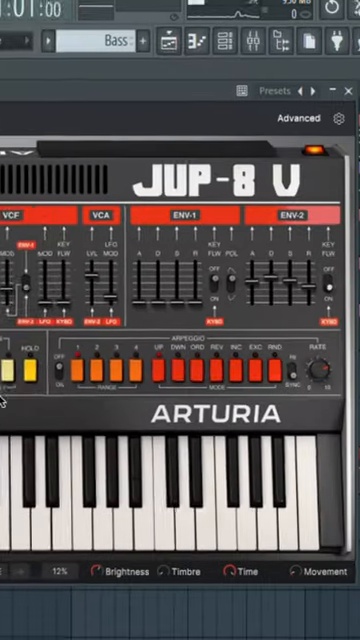